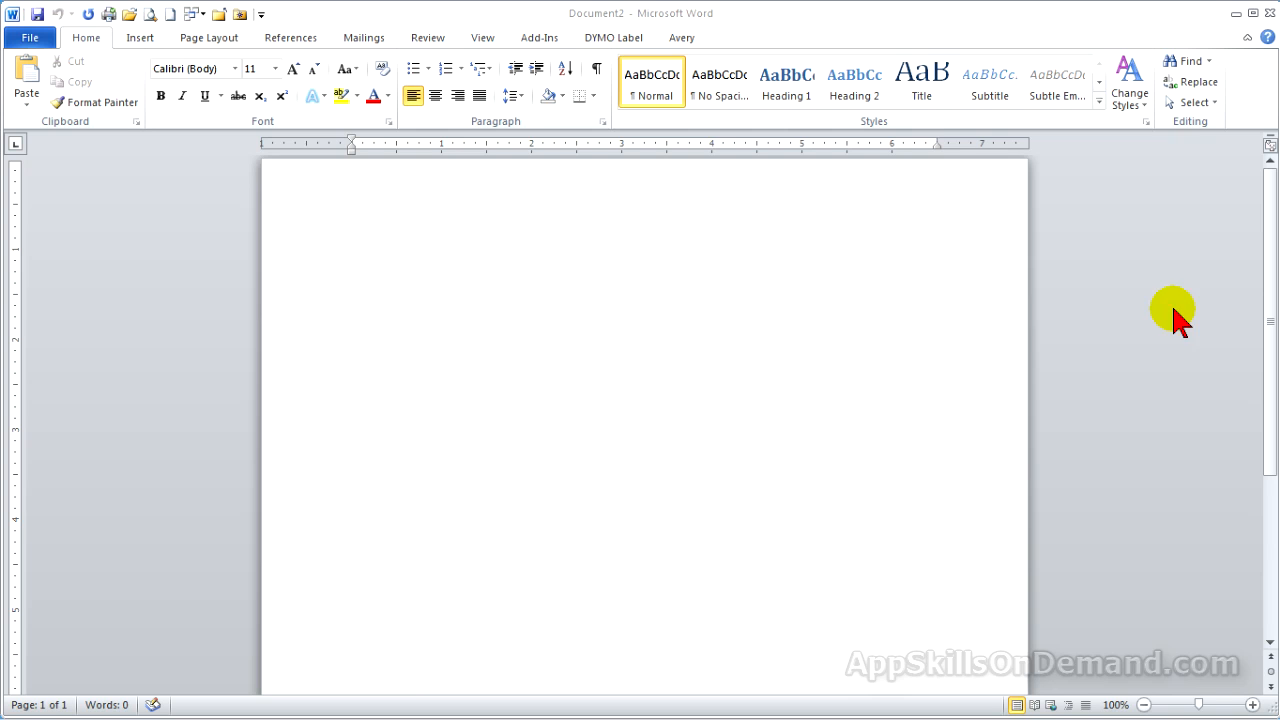
pyautogui.moveTo(183, 96)
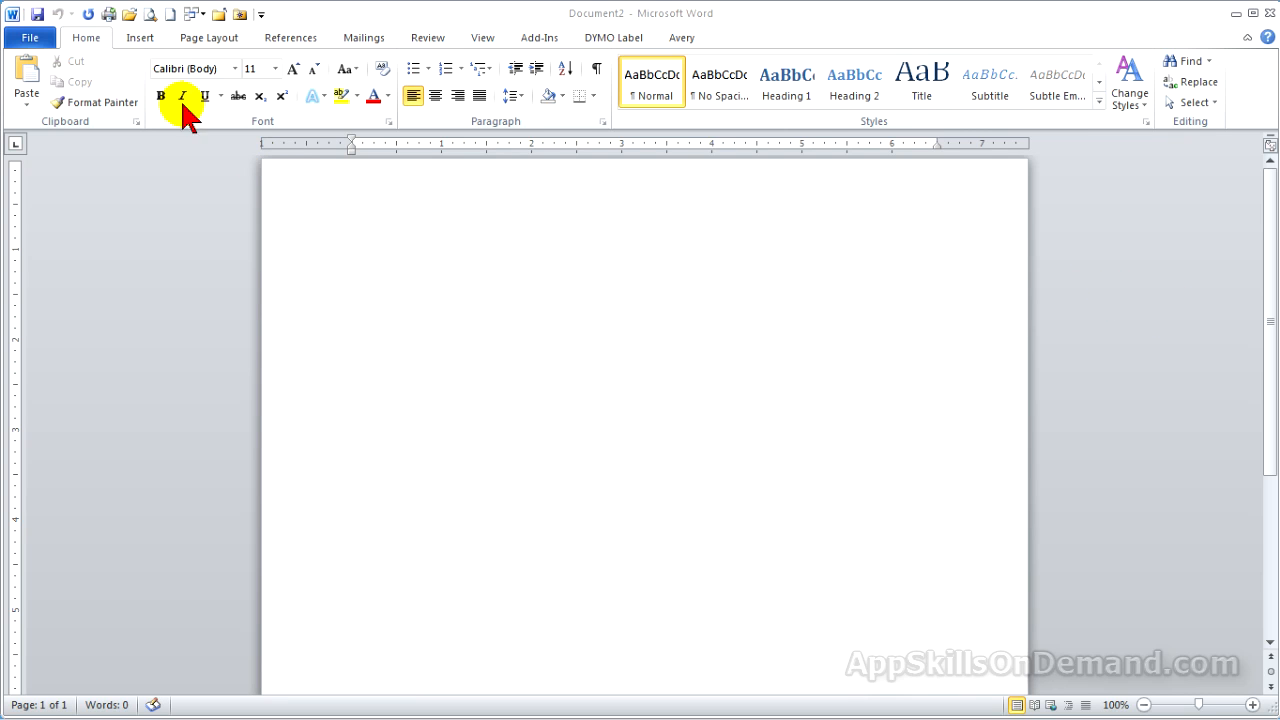
# - Open the File backstage Info page for Document2
pyautogui.click(30, 37)
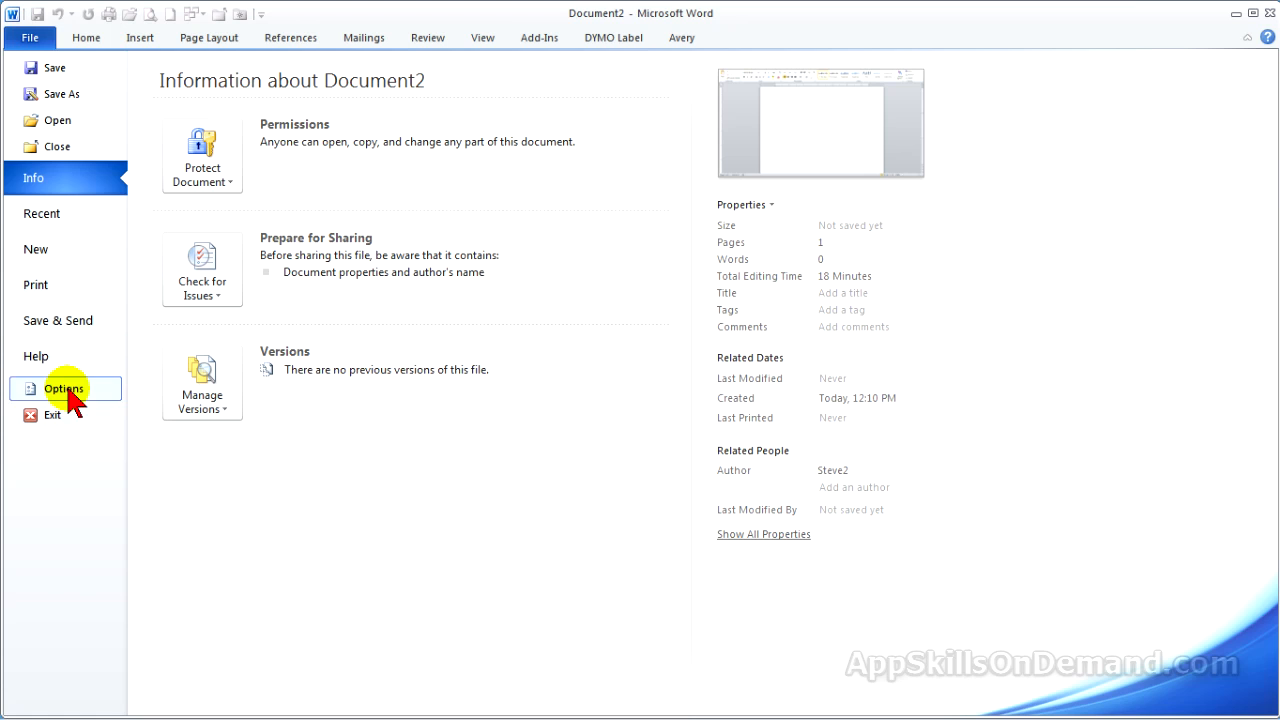
# - Enter 'App Skills On Demand, 315 ISU Research Park, Ames, IA 50010-5478' as the Advanced mailing address
pyautogui.click(63, 389)
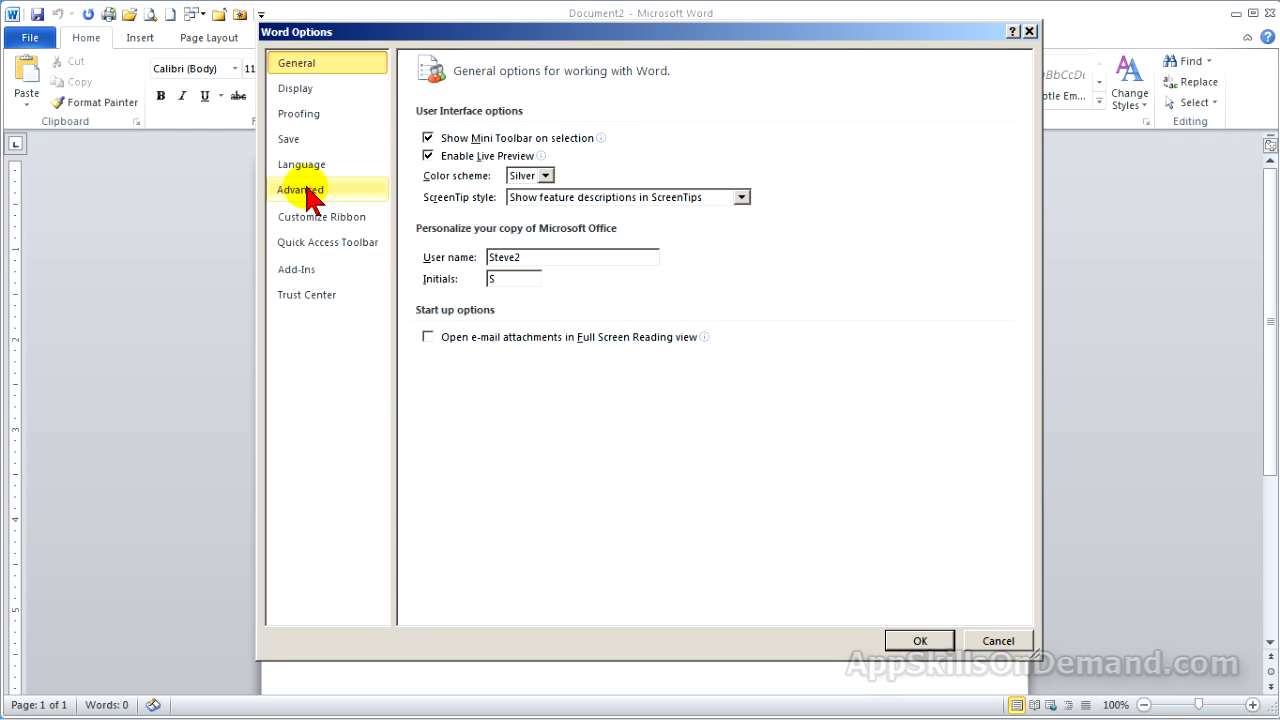
pyautogui.click(300, 189)
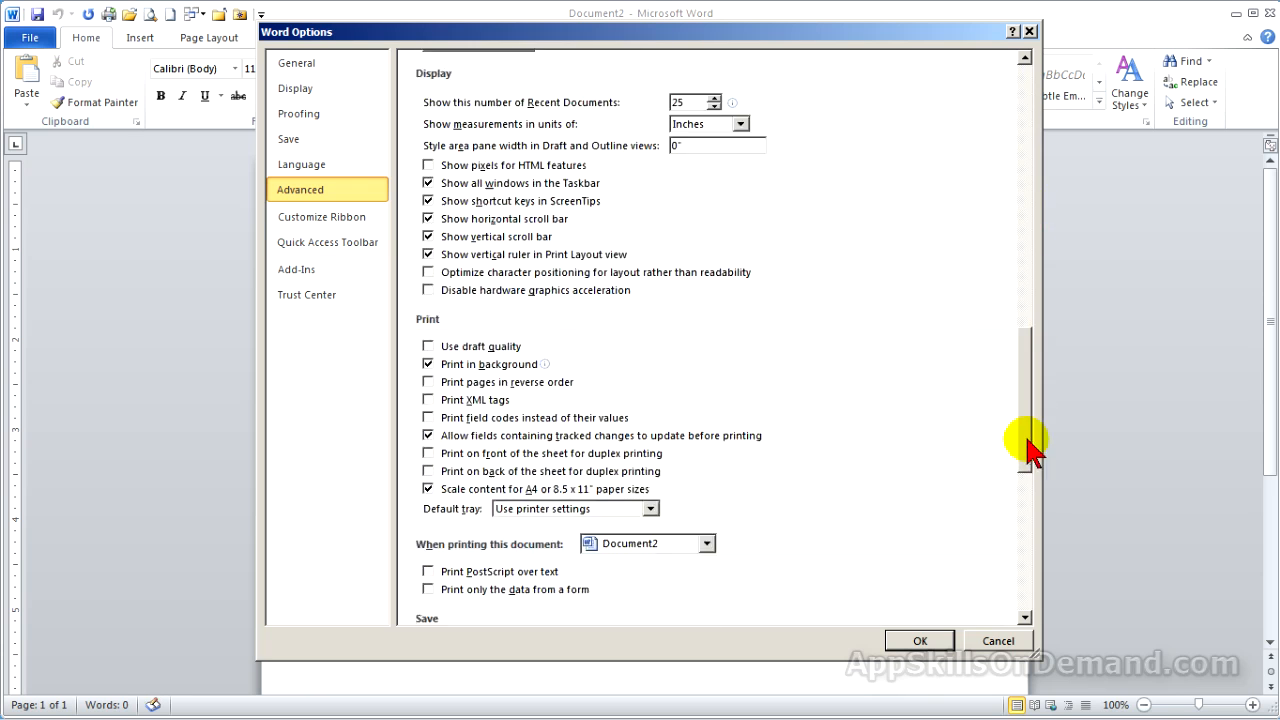
pyautogui.scroll(-3)
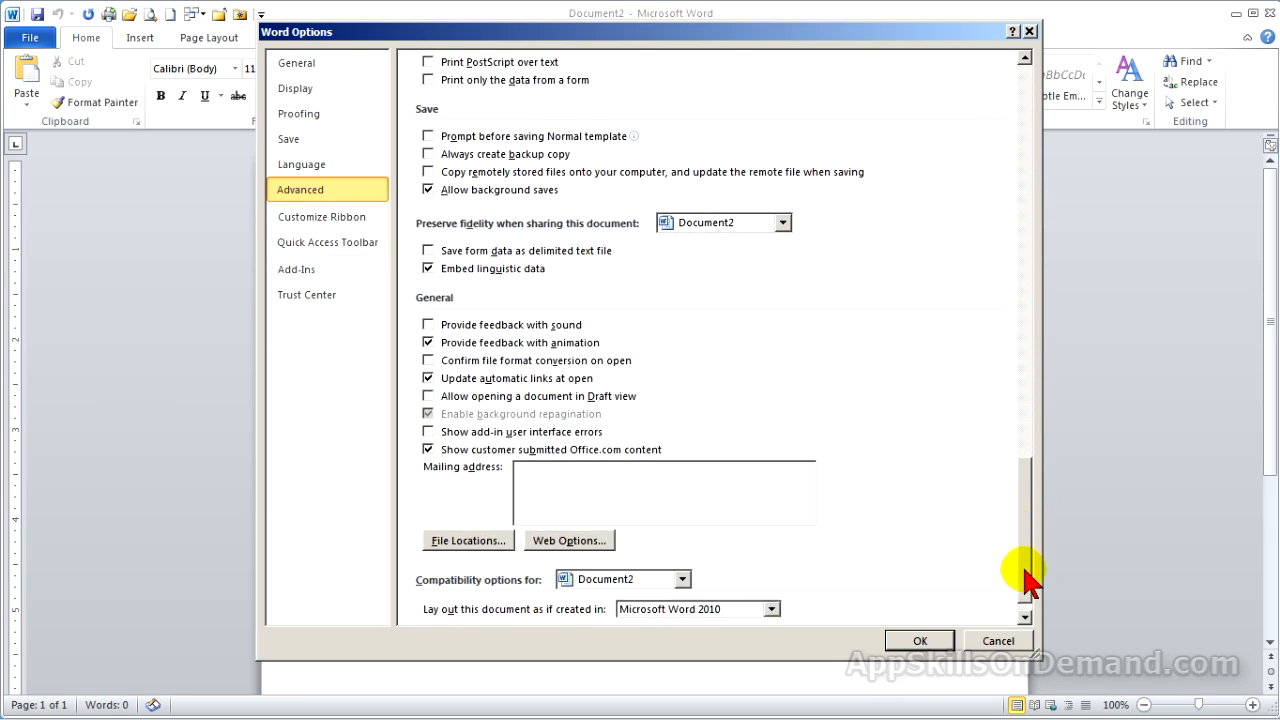
pyautogui.scroll(-3)
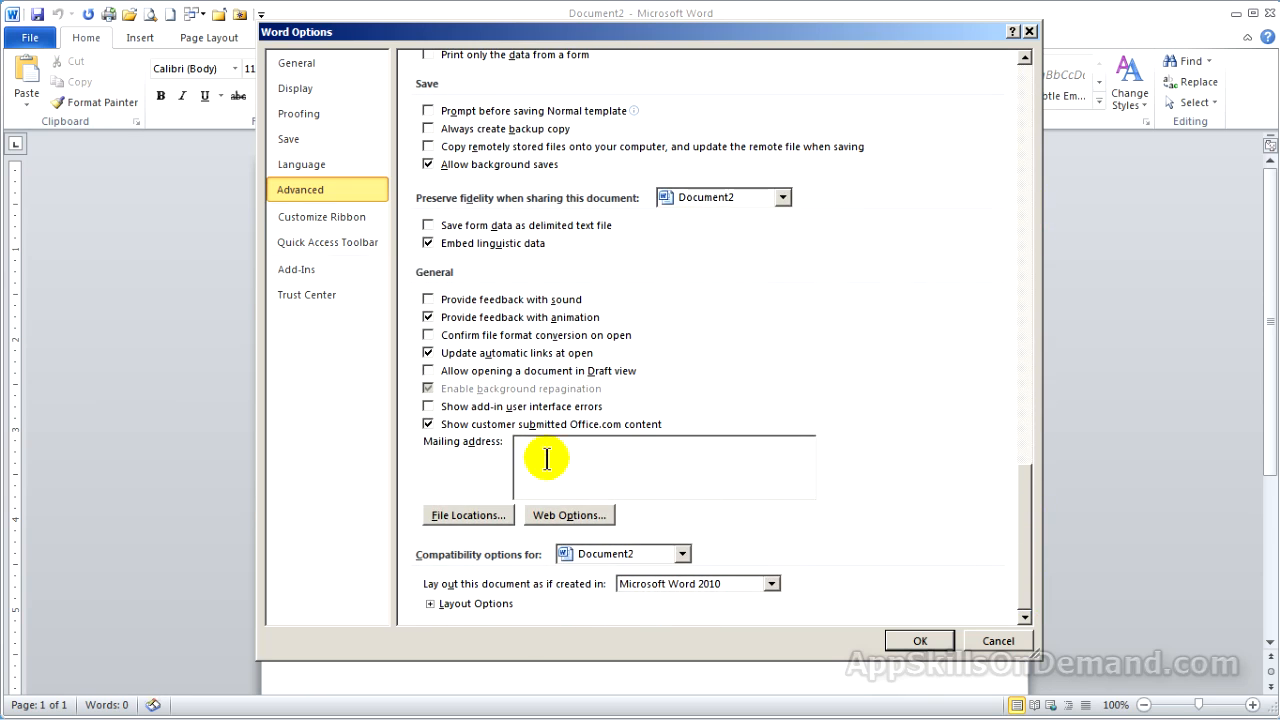
pyautogui.moveTo(535, 455)
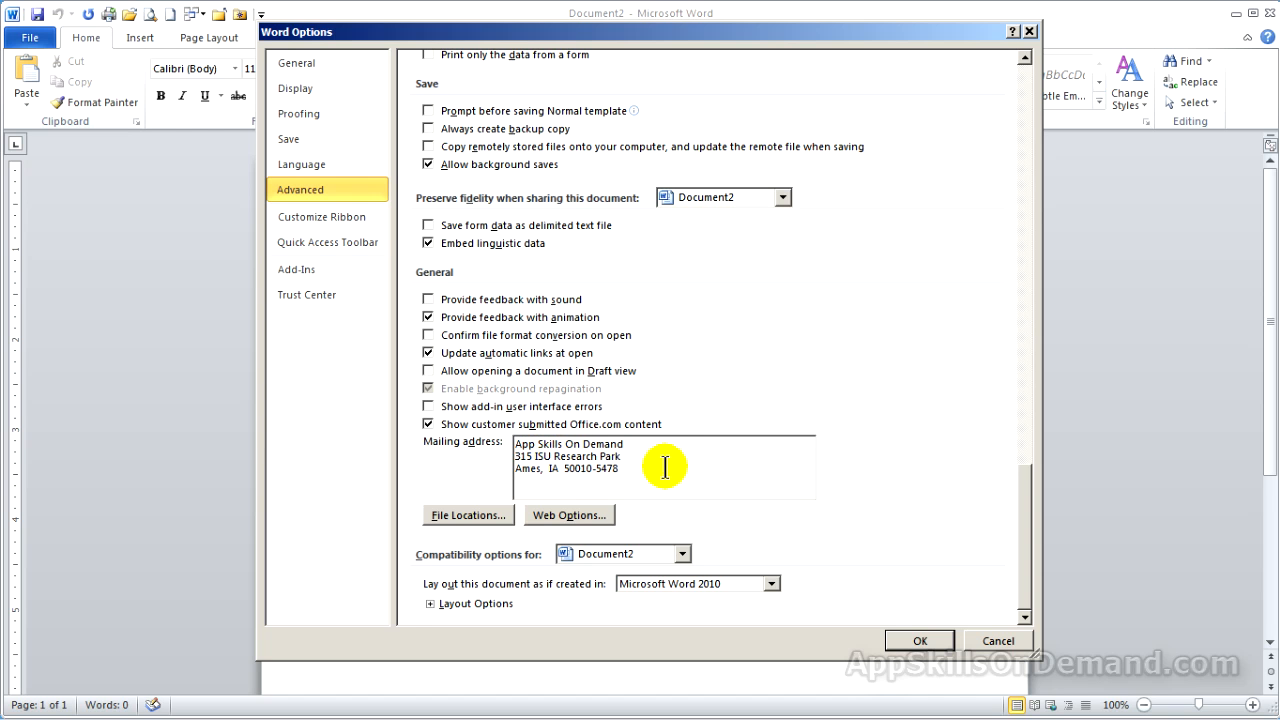
pyautogui.moveTo(890, 580)
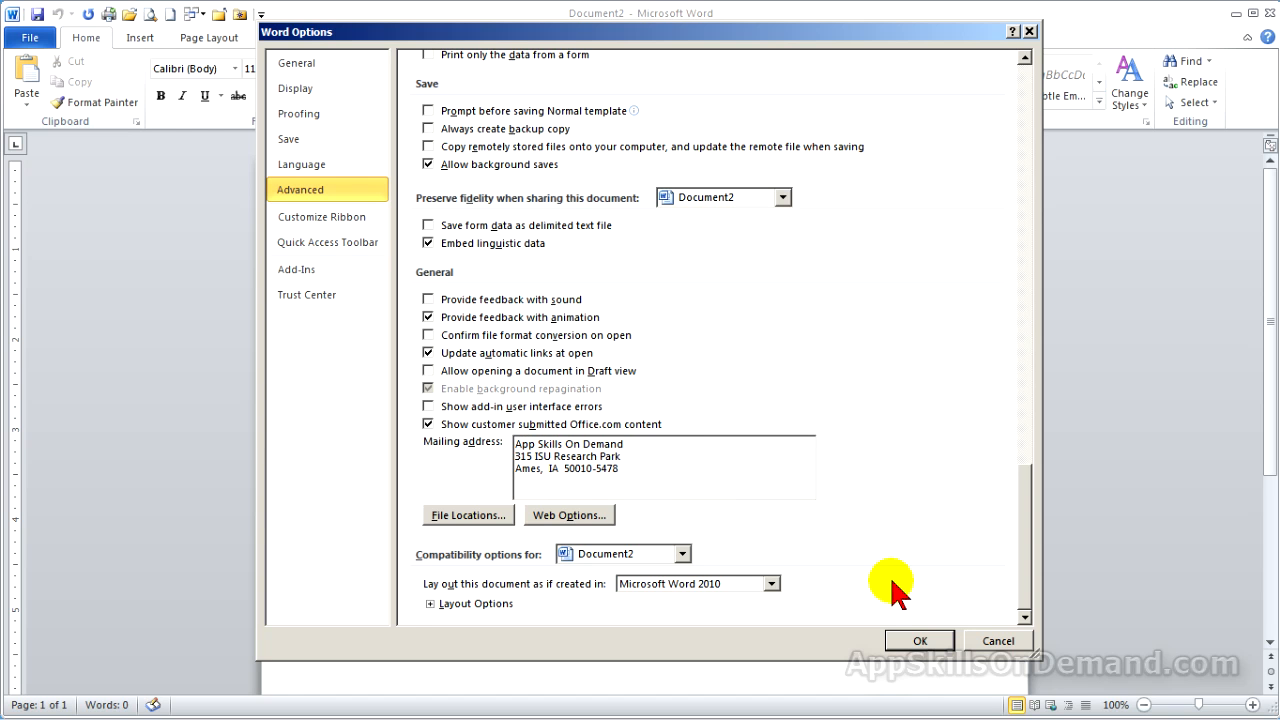
pyautogui.click(918, 640)
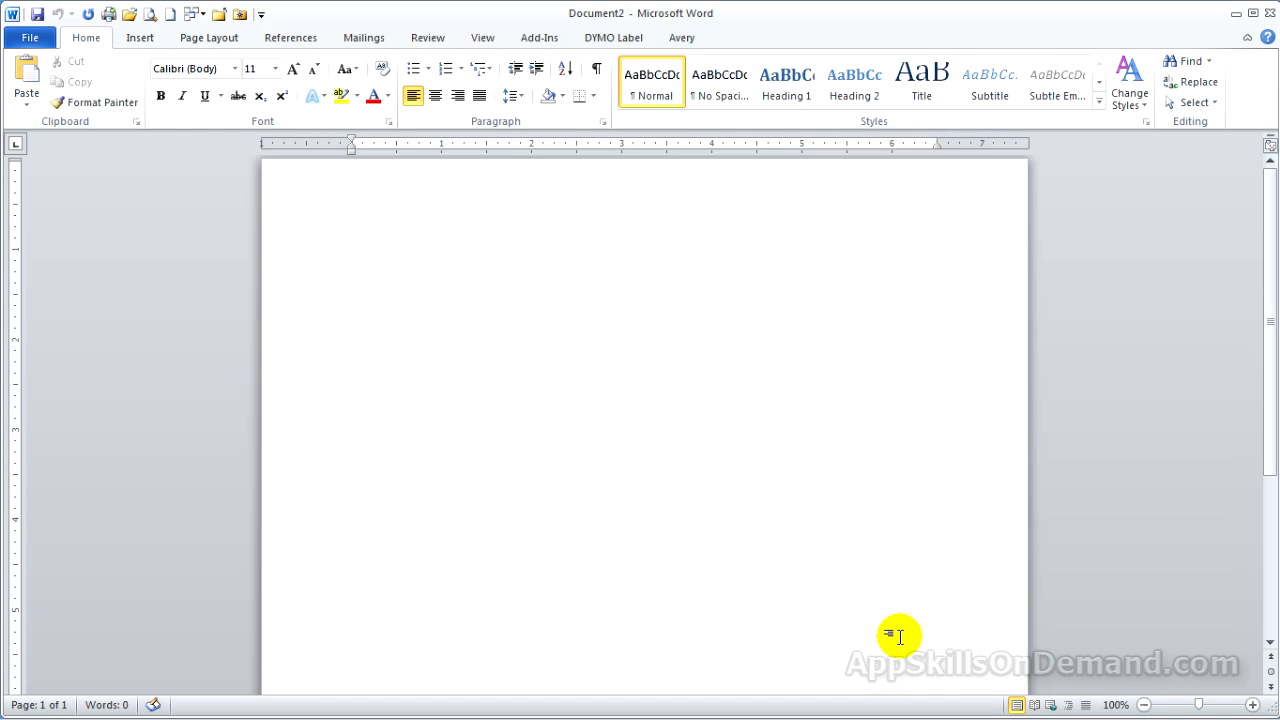
pyautogui.moveTo(311, 409)
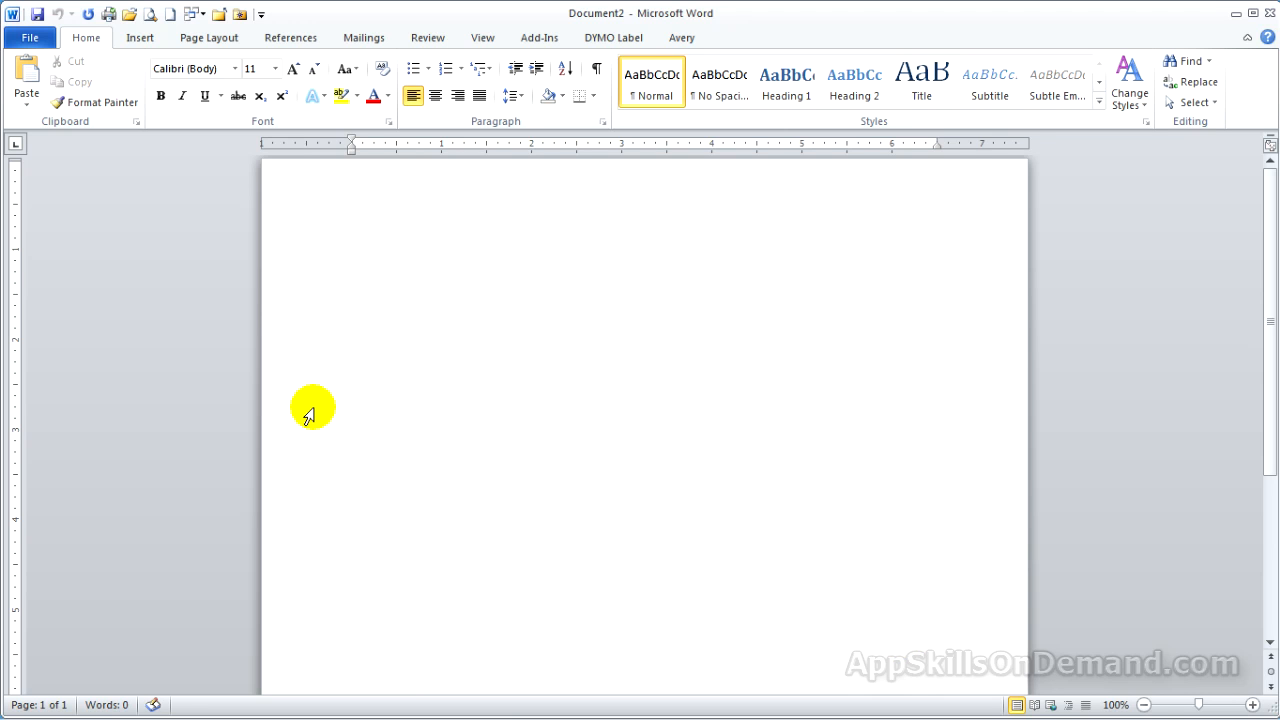
pyautogui.moveTo(364, 37)
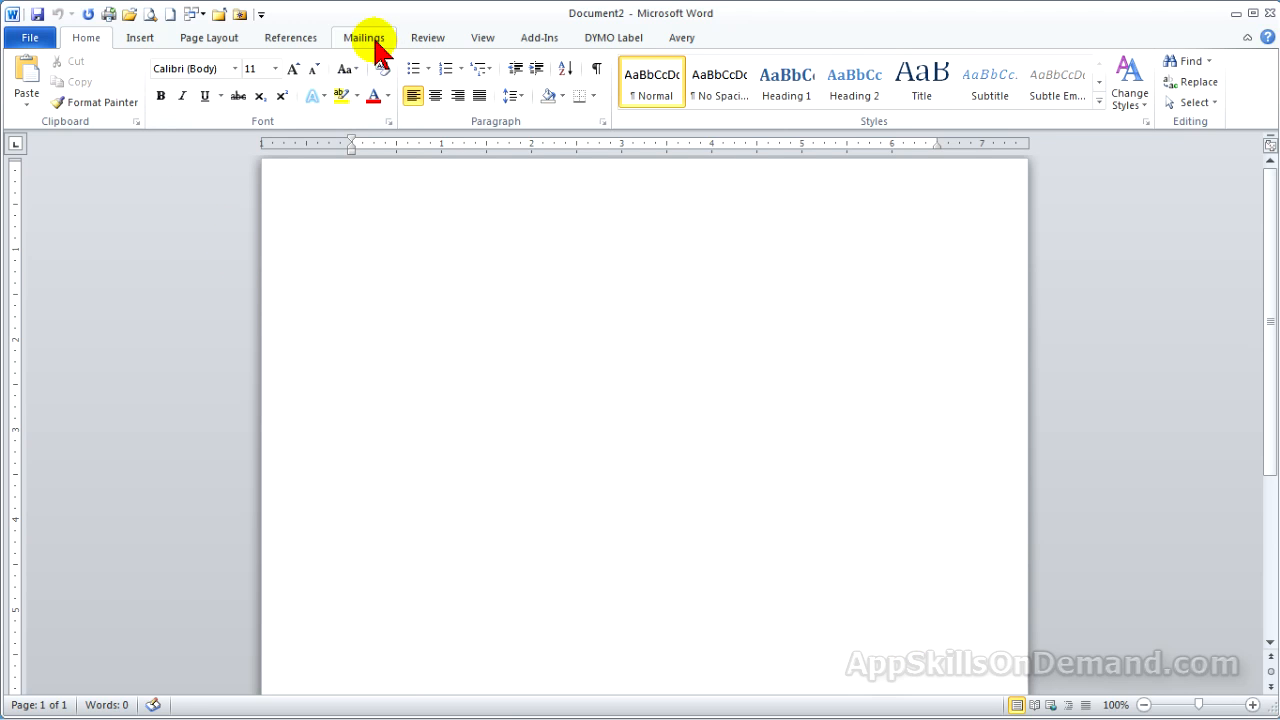
# - Open the Envelopes dialog from the Mailings tab
pyautogui.click(364, 37)
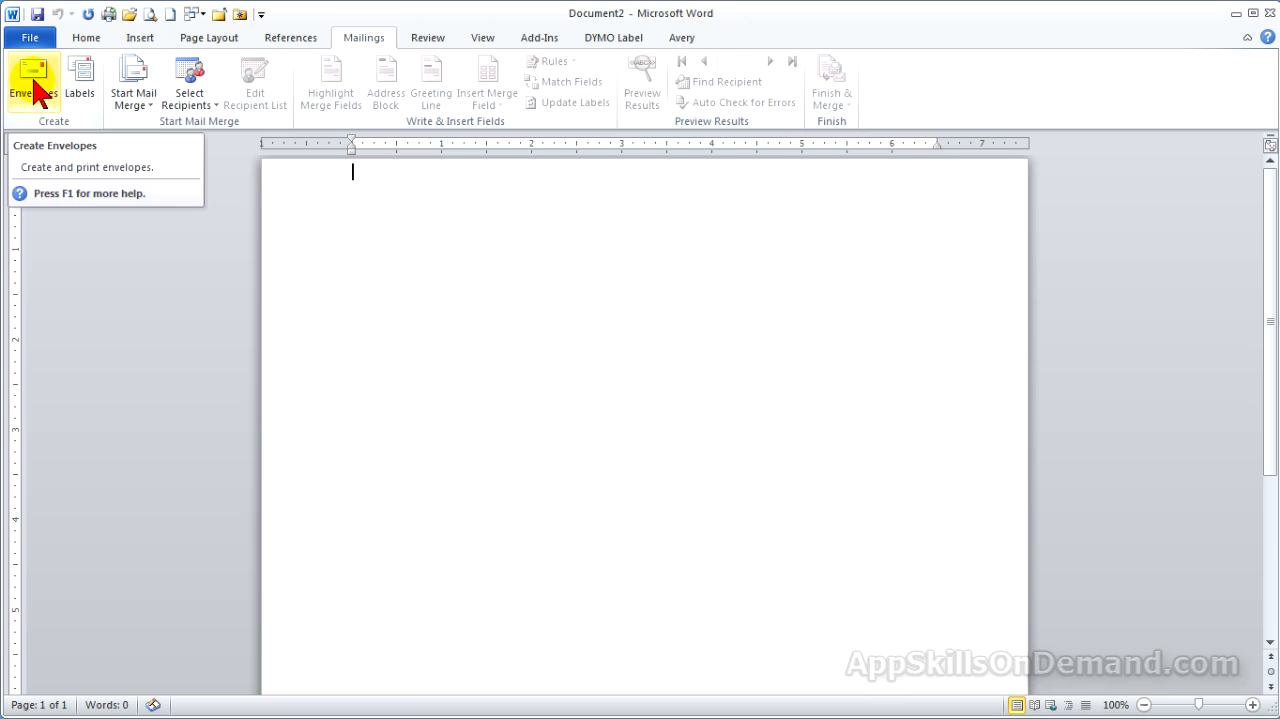
pyautogui.click(33, 80)
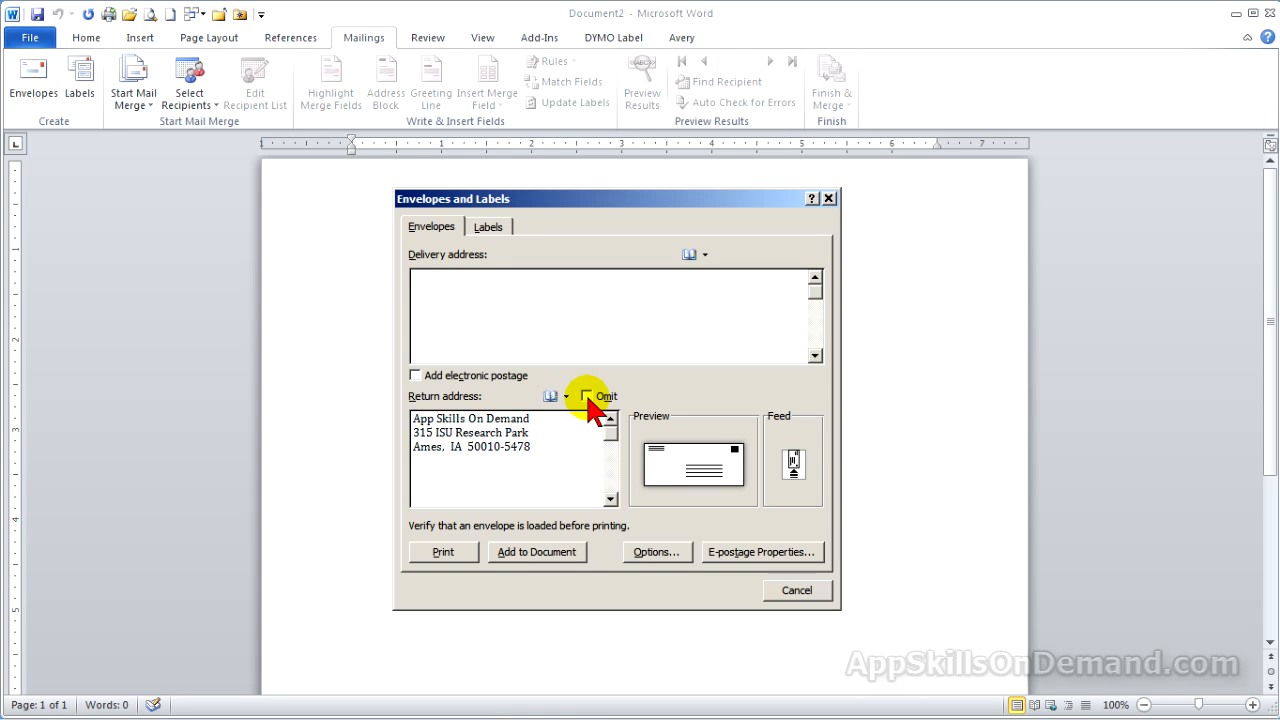
# - Toggle the Omit return address checkbox repeatedly, ending with the address included
pyautogui.click(586, 395)
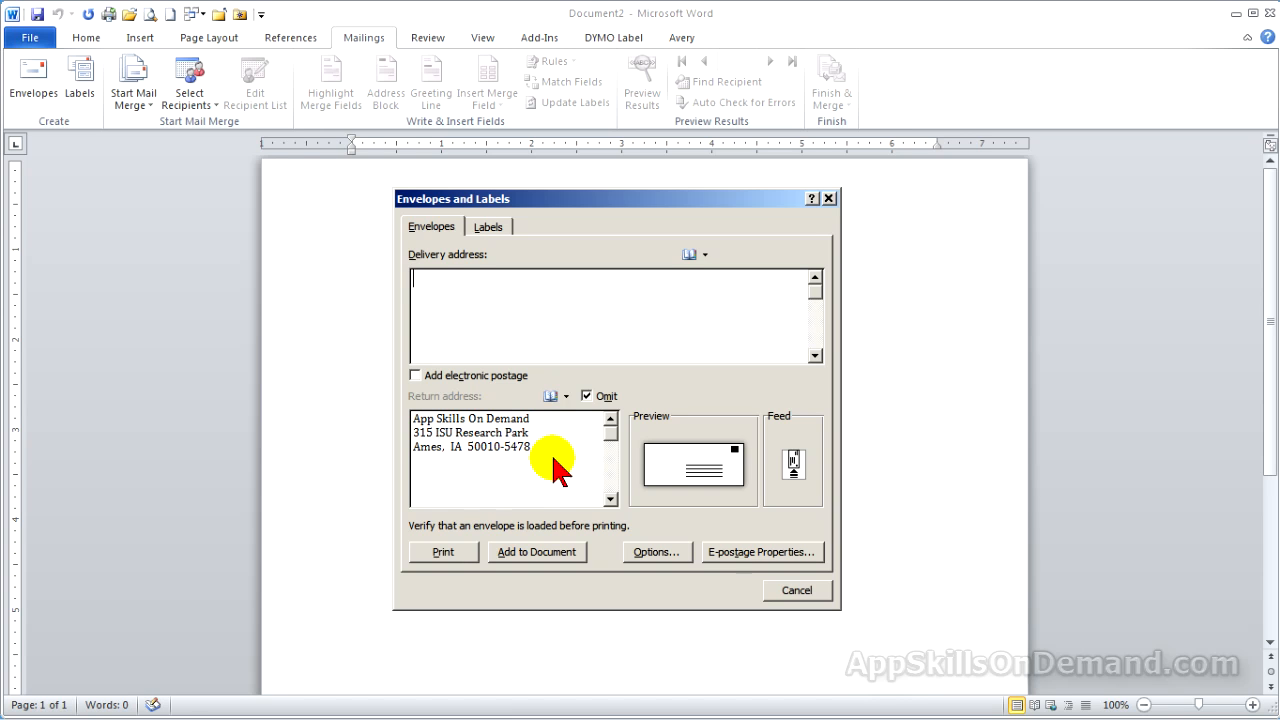
pyautogui.moveTo(657, 462)
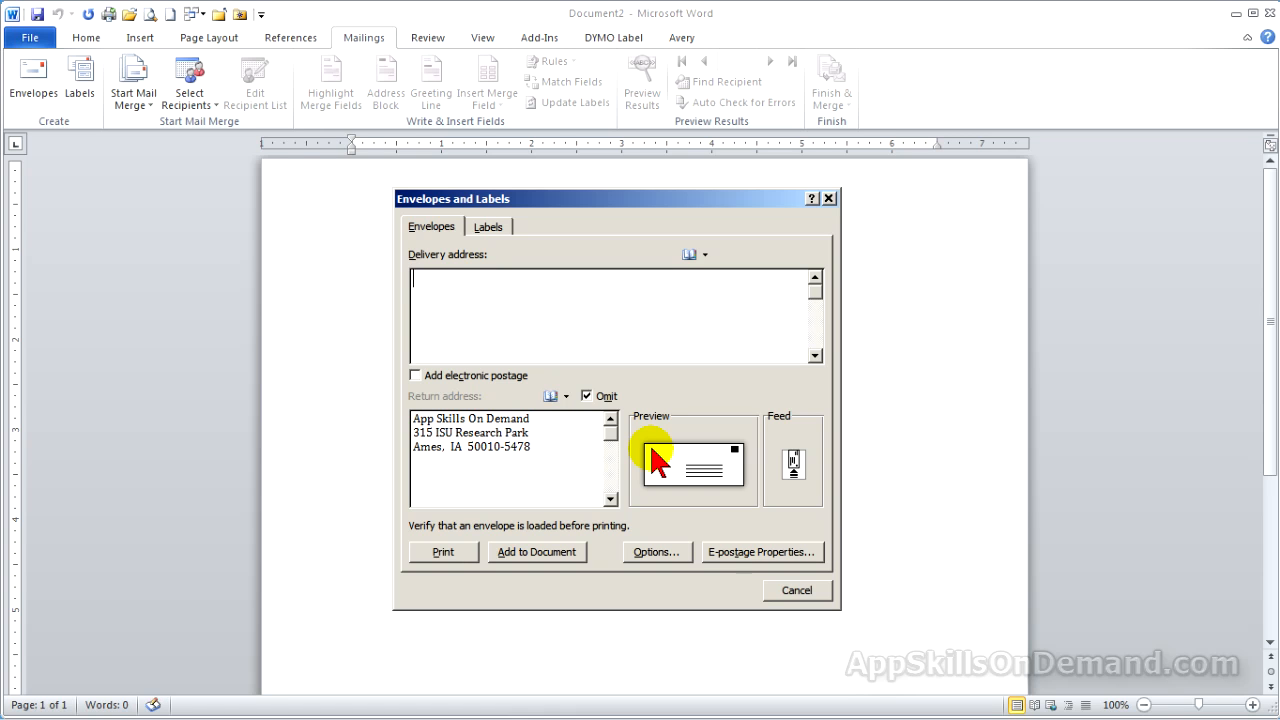
pyautogui.click(588, 396)
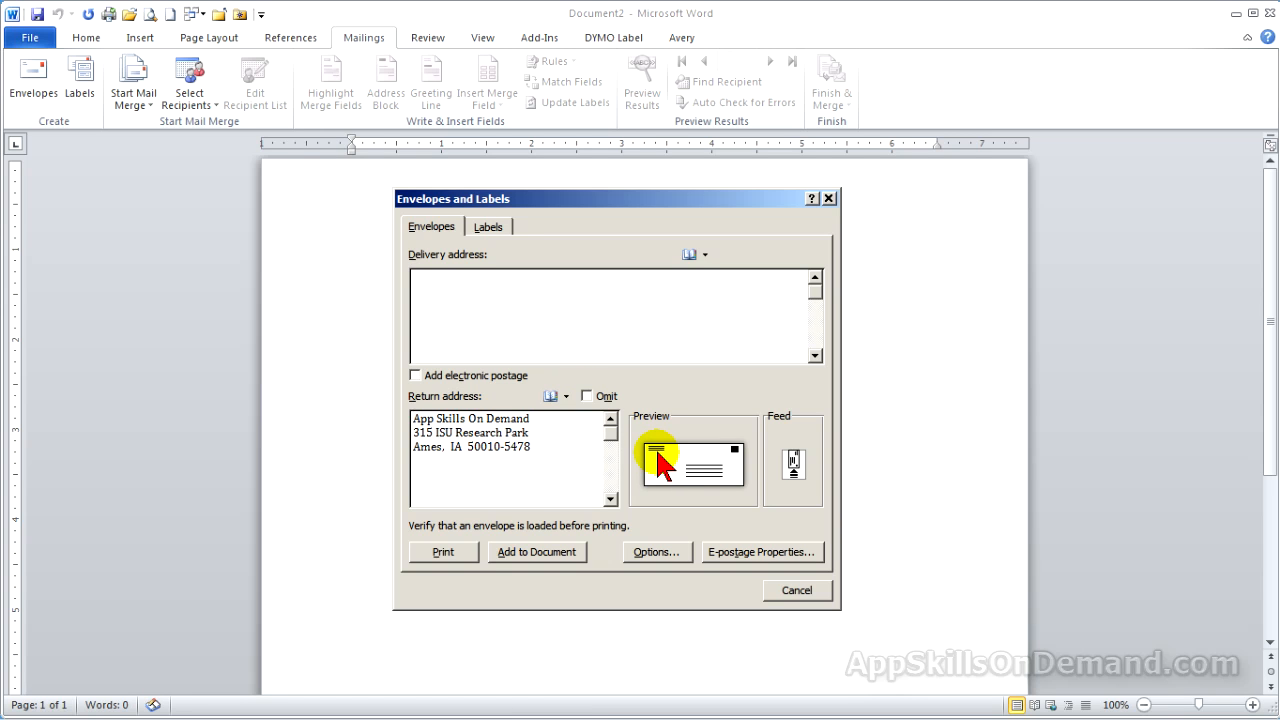
pyautogui.click(586, 396)
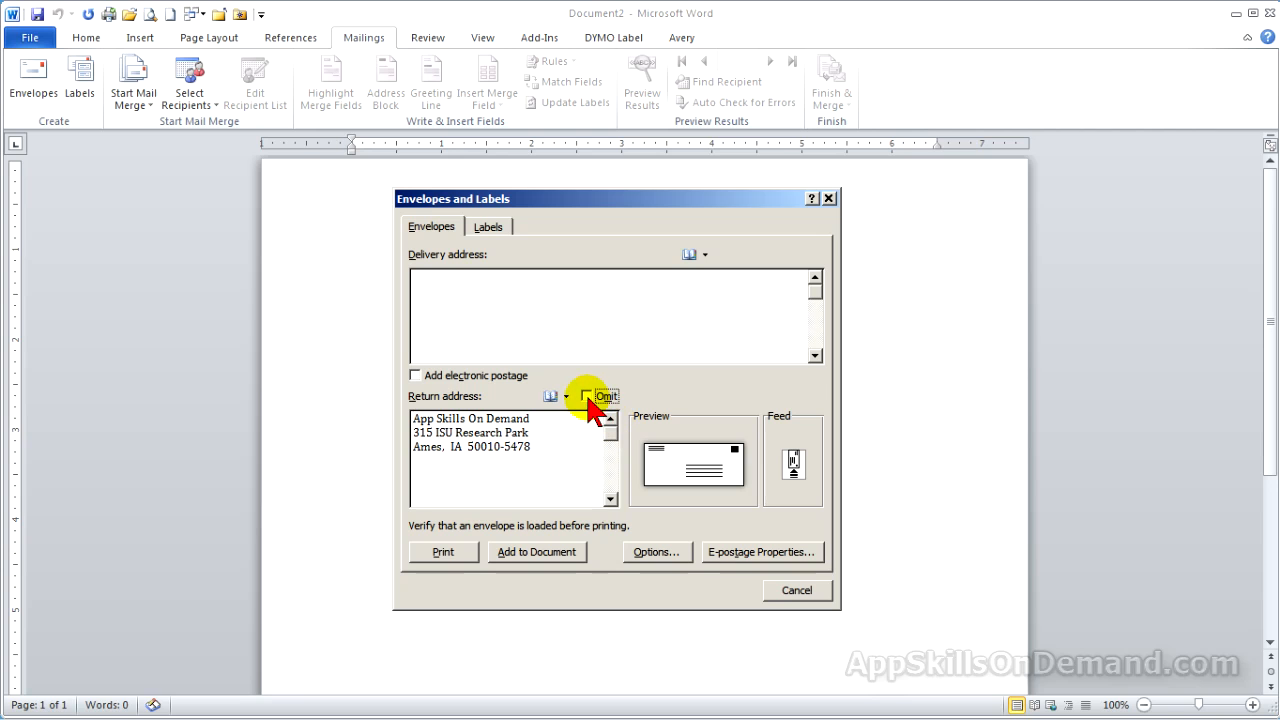
pyautogui.click(586, 396)
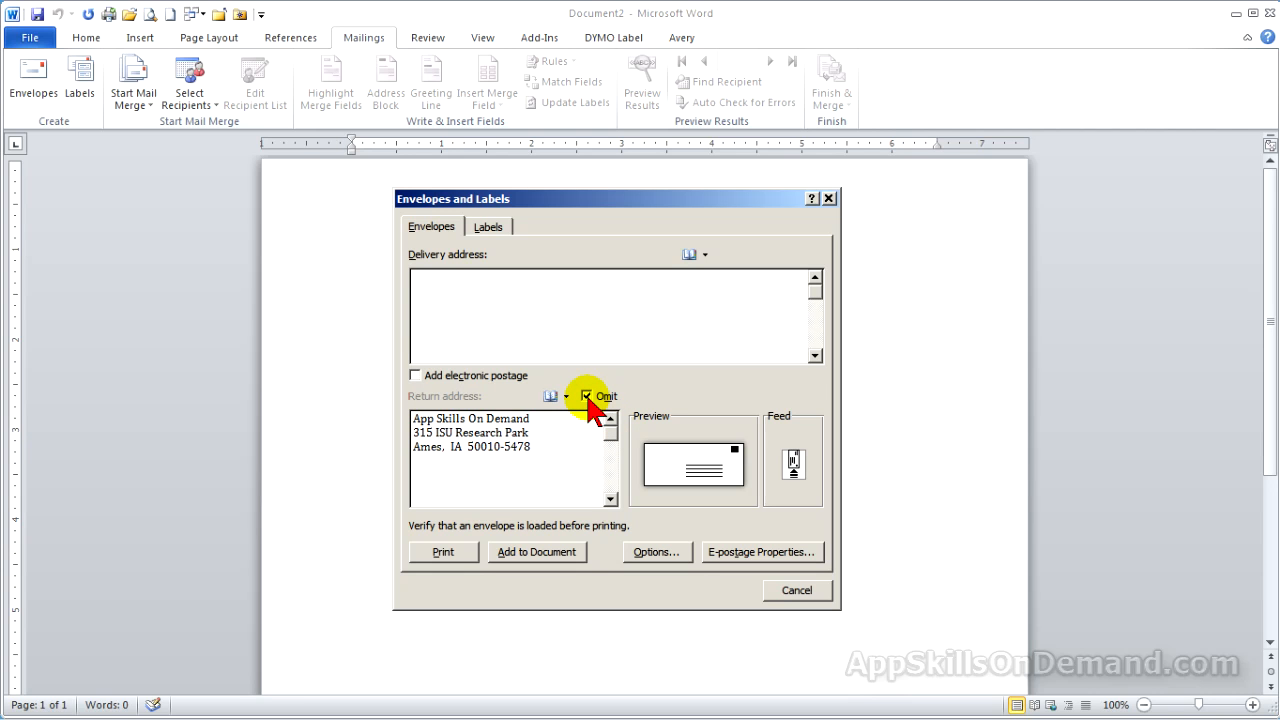
pyautogui.click(587, 396)
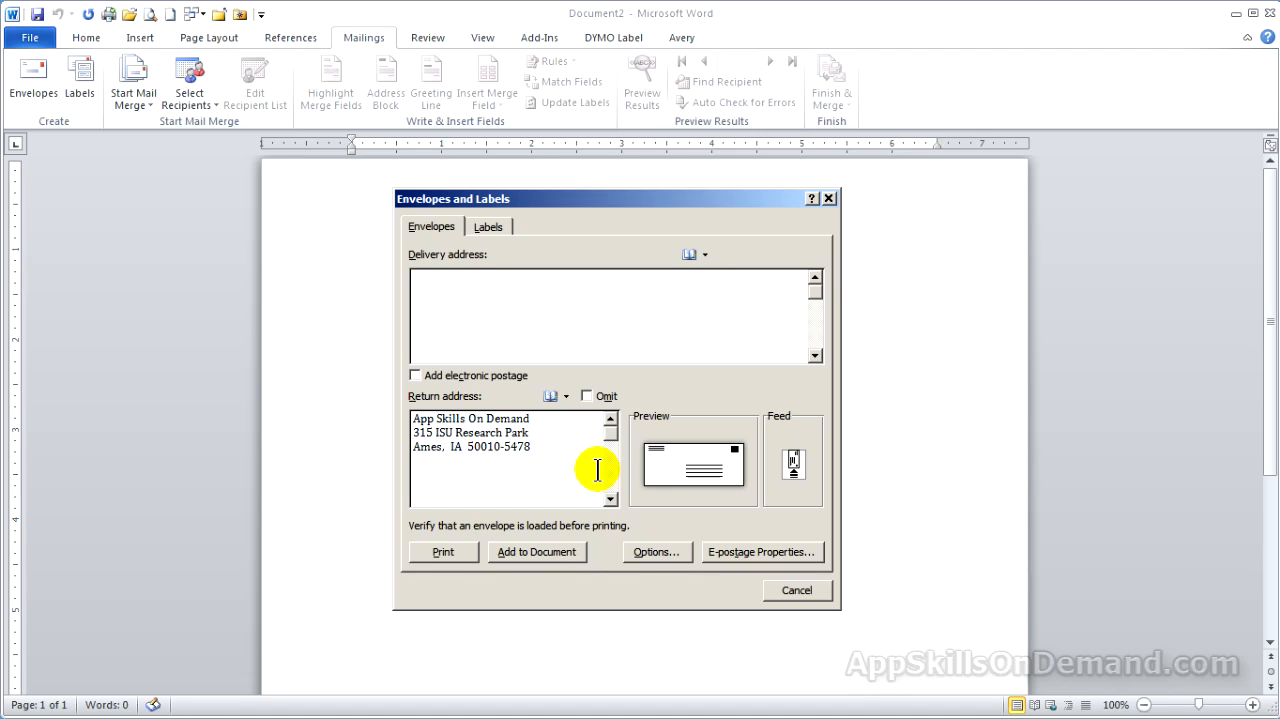
pyautogui.moveTo(560, 466)
pyautogui.write('N')
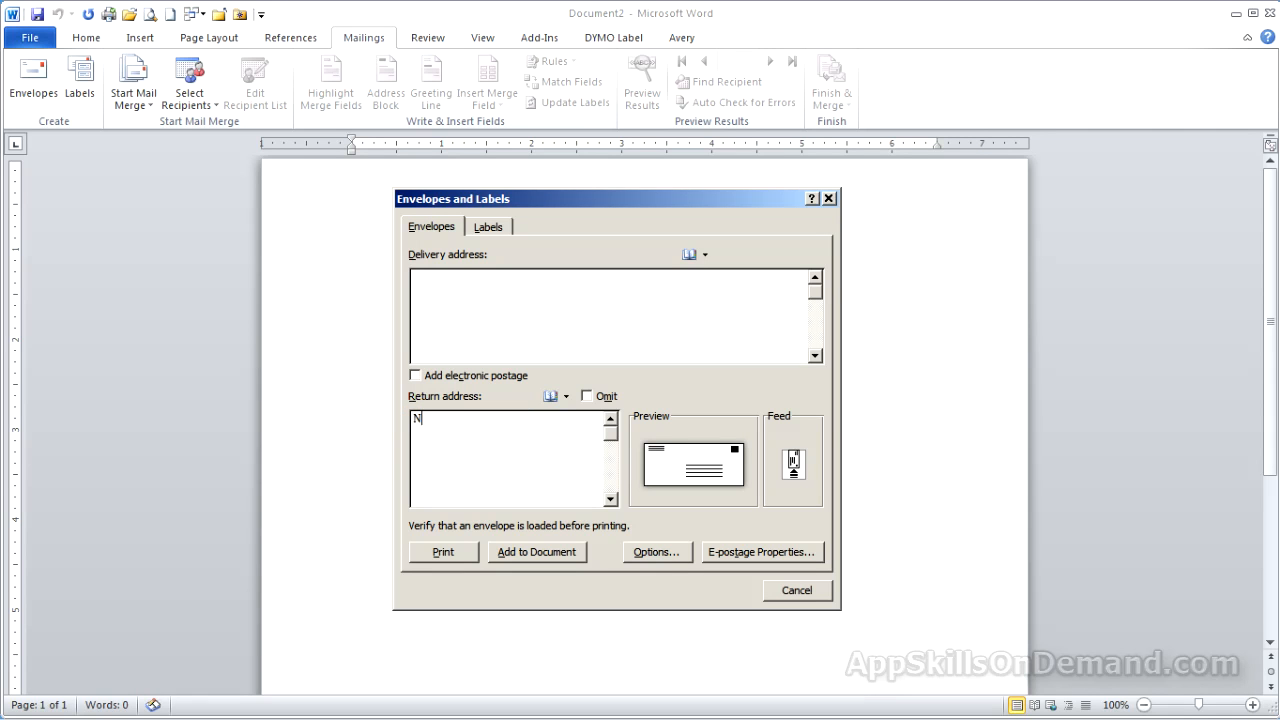
# - Overwrite the return address text with 'New Address'
pyautogui.write('ew Ad')
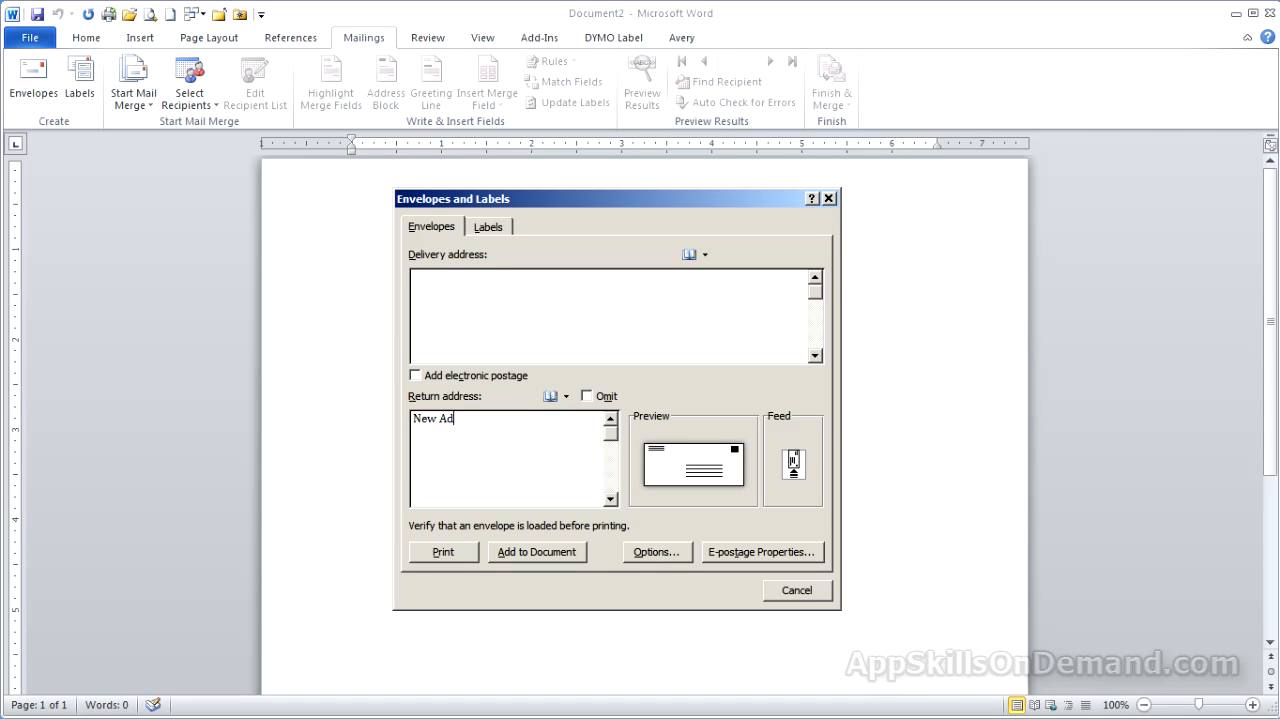
pyautogui.write('dress')
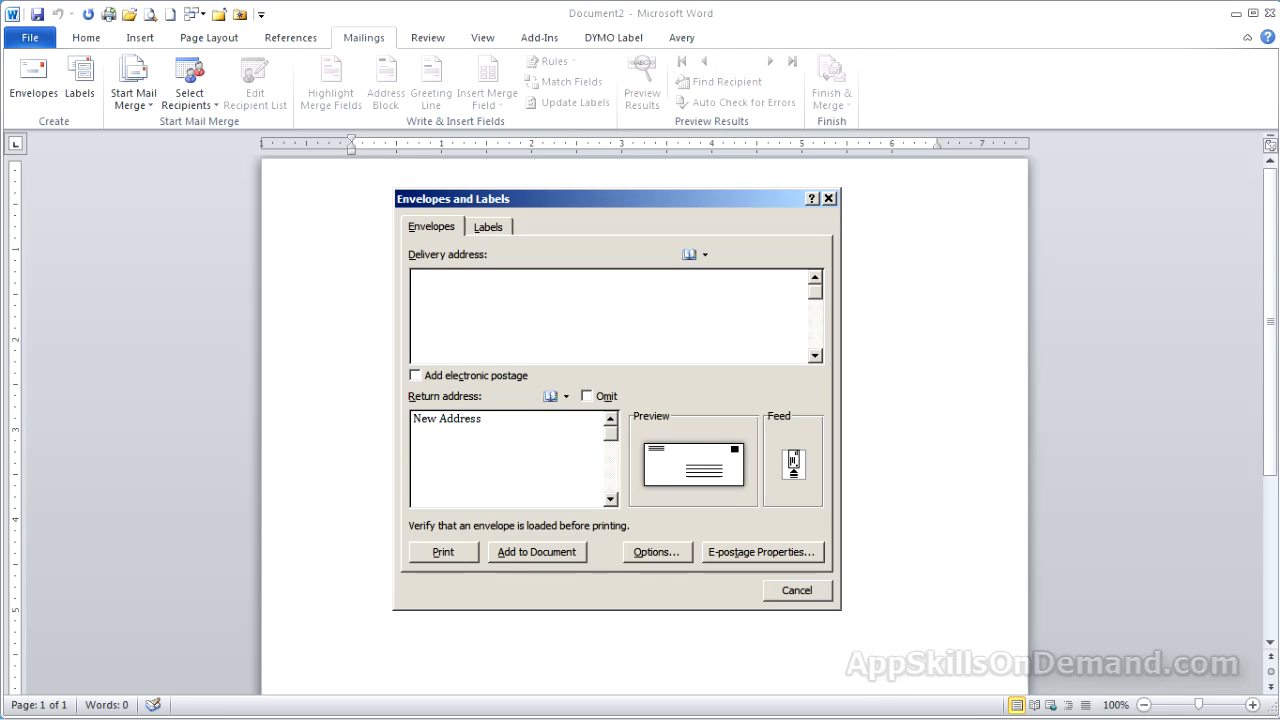